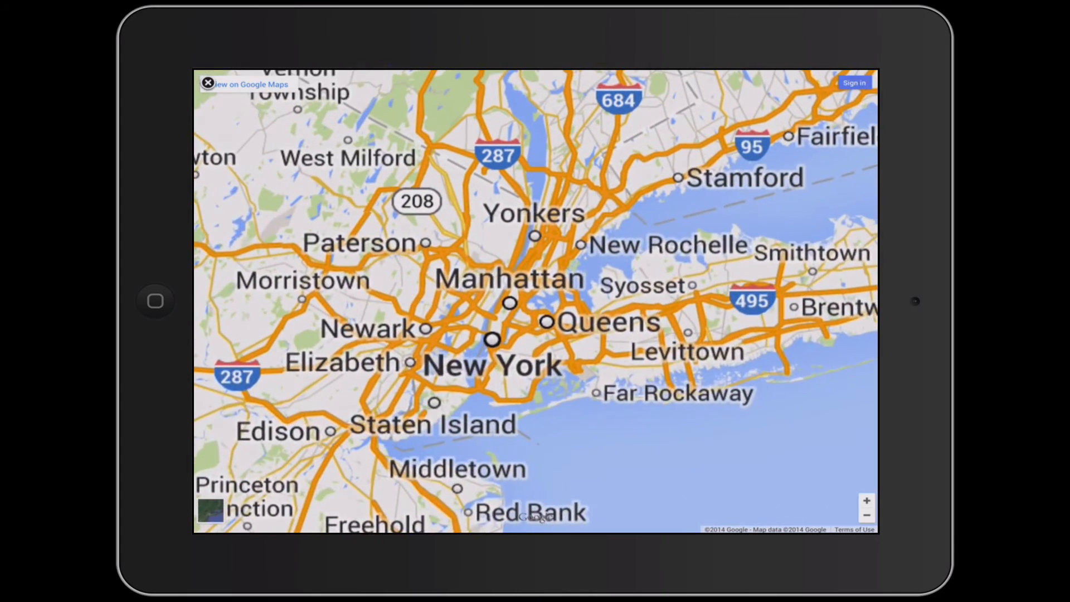
Step: Zoom from the New York area into the Metropolitan Museum of Art until its indoor floor plan appears
click(867, 515)
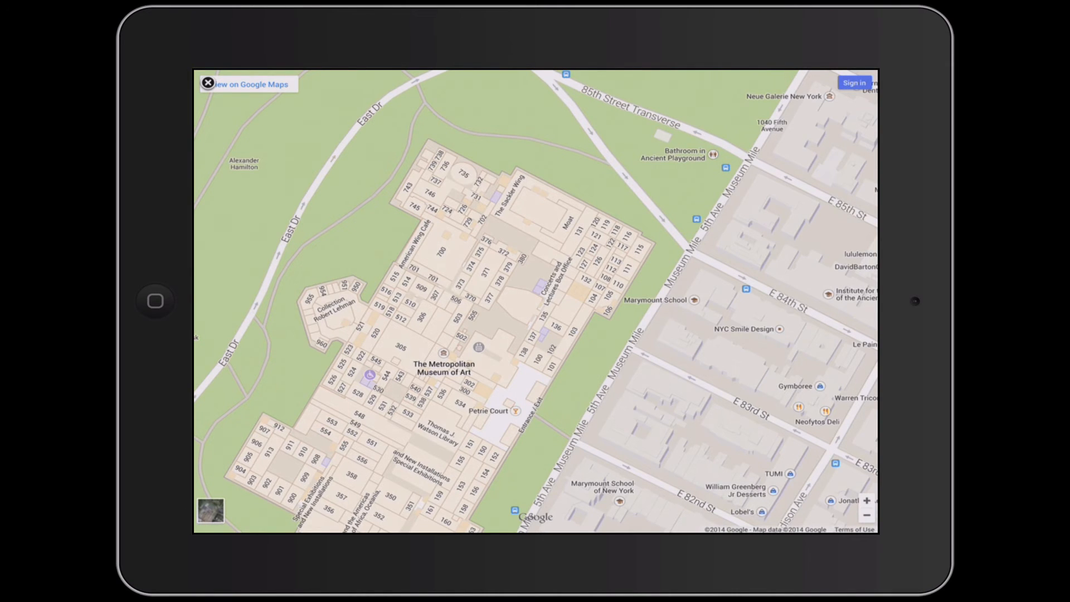
click(211, 510)
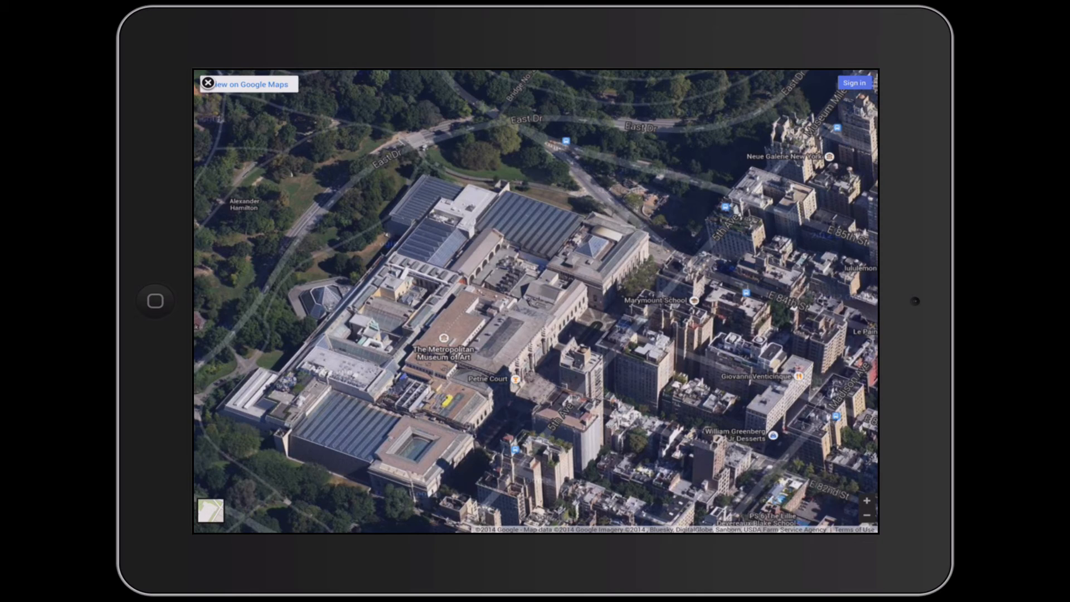
click(211, 509)
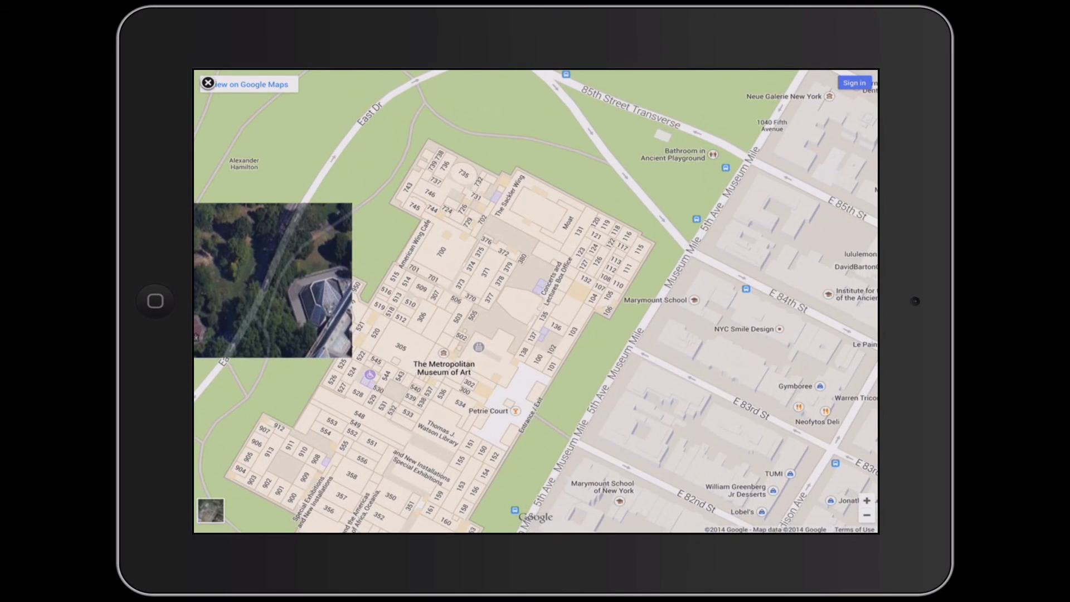